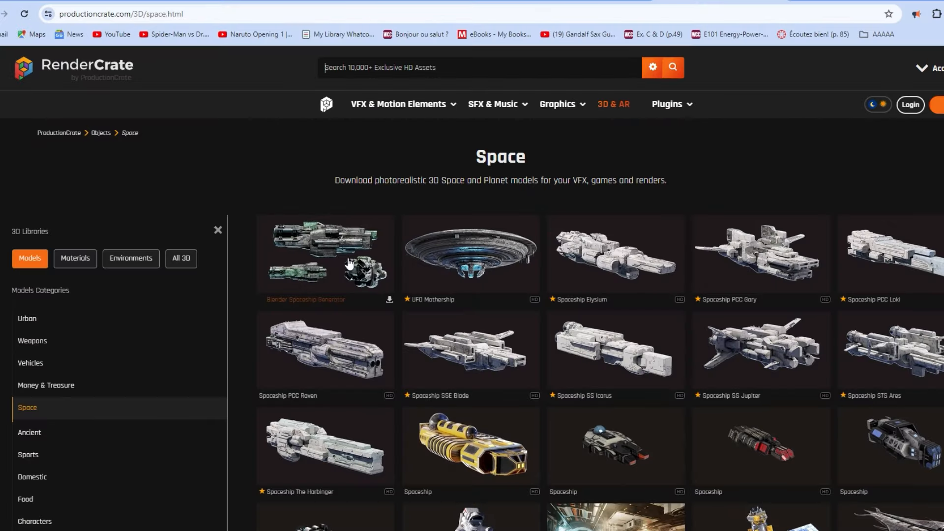
Open the Render Spaceship Generator asset on RenderCrate's Space models page.
{"action": "left_click", "coordinate": [325, 253]}
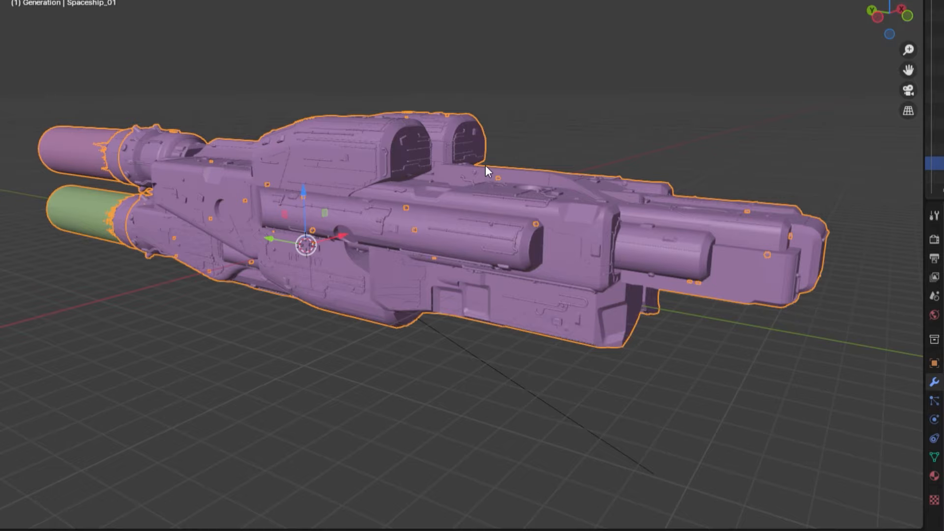
{"action": "mouse_move", "coordinate": [423, 174]}
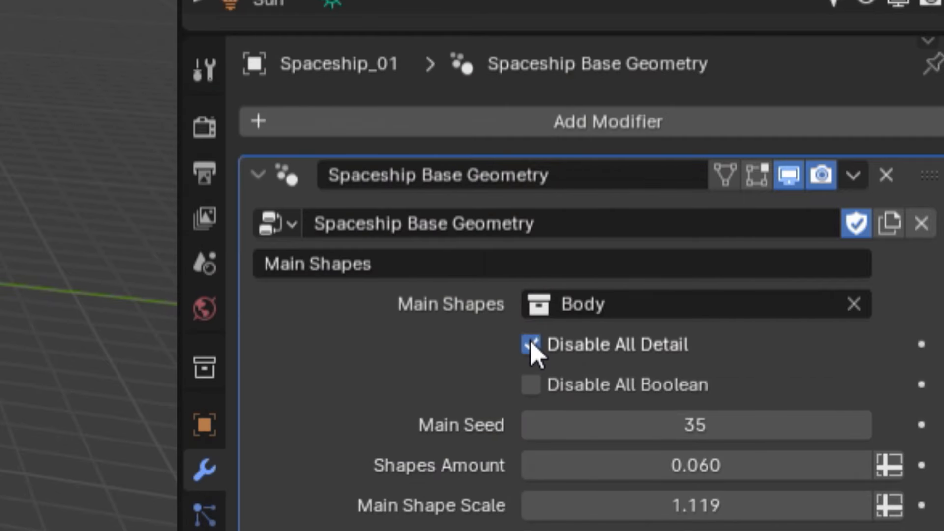
Tick Disable All Detail under Main Shapes of Spaceship Base Geometry.
{"action": "left_click", "coordinate": [530, 385]}
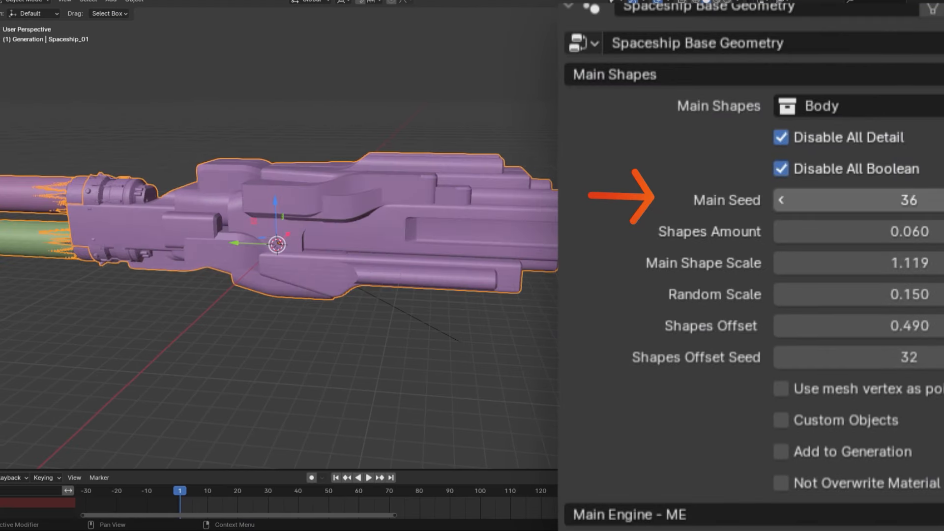
Set main seed 113, shapes amount 0.080, random scale 0.090 and shapes offset 1.460.
{"action": "left_click", "coordinate": [937, 200]}
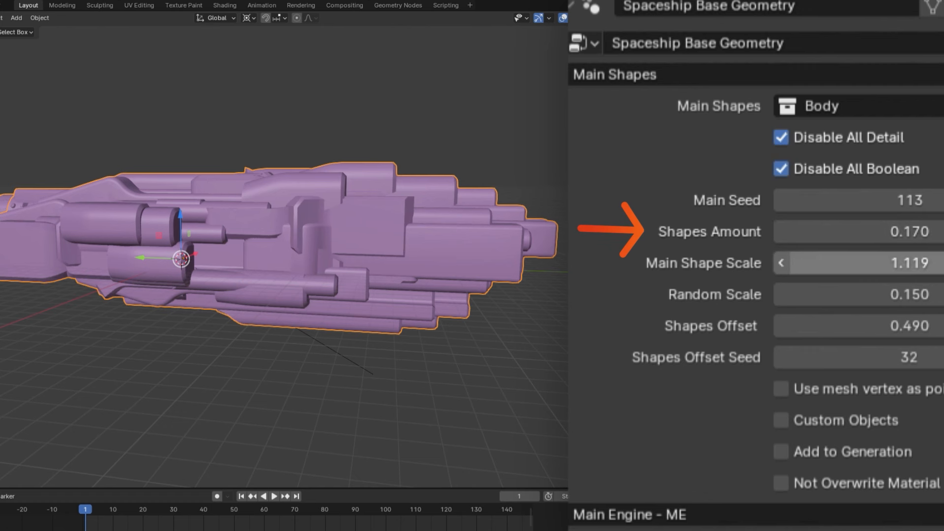
{"action": "left_click_drag", "start_coordinate": [843, 262], "coordinate": [879, 263]}
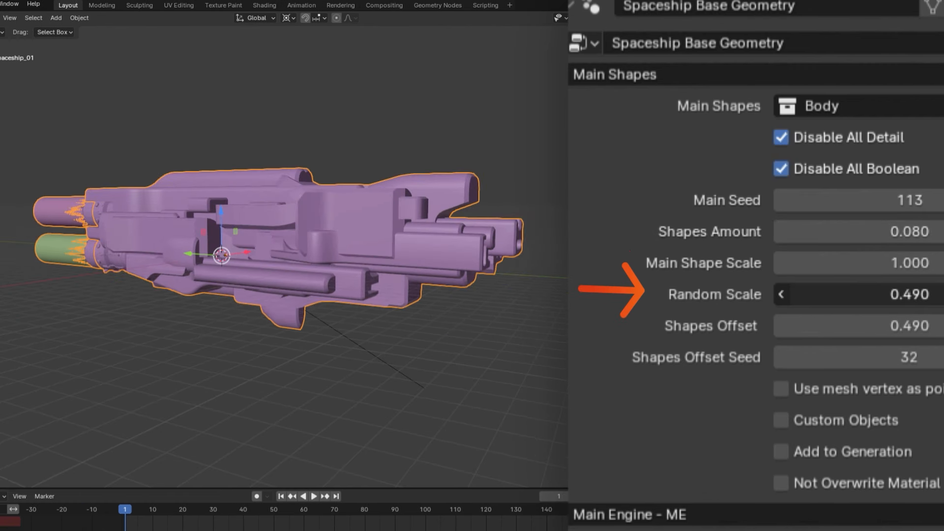
{"action": "left_click_drag", "start_coordinate": [855, 294], "coordinate": [892, 294]}
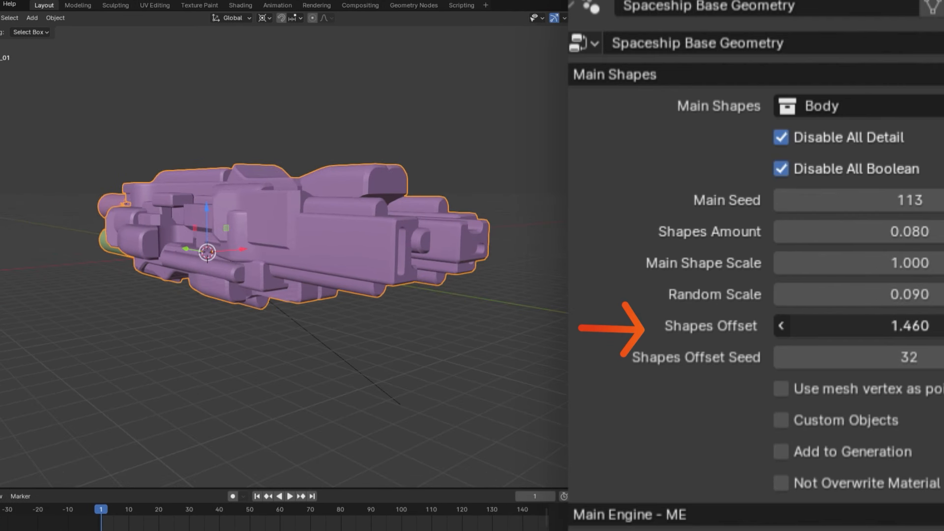
{"action": "left_click_drag", "start_coordinate": [843, 326], "coordinate": [891, 325]}
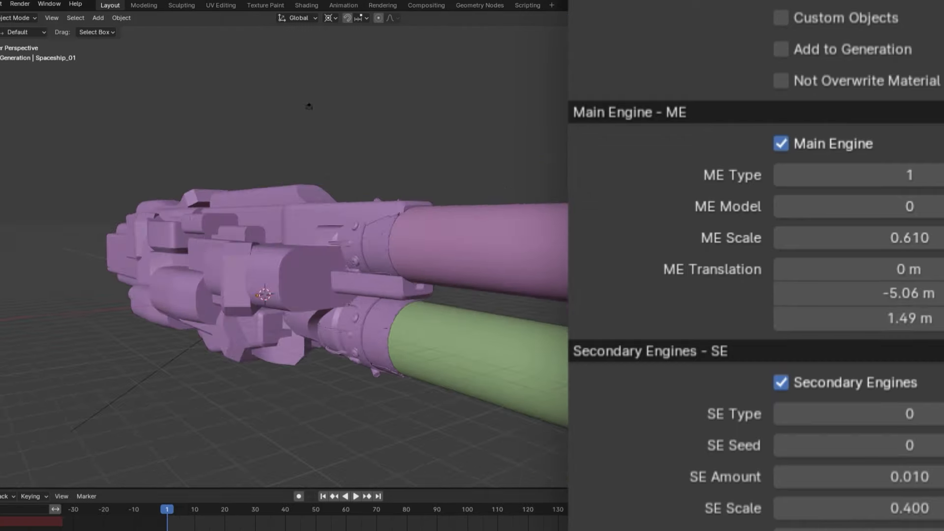
Set the main engine to ME Type 2 with ME Model 3.
{"action": "left_click", "coordinate": [897, 174]}
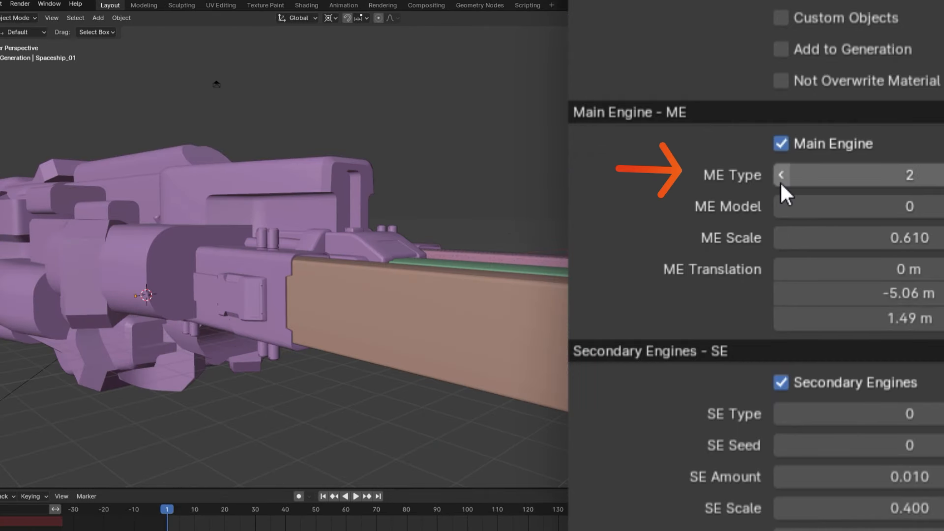
{"action": "left_click", "coordinate": [910, 206]}
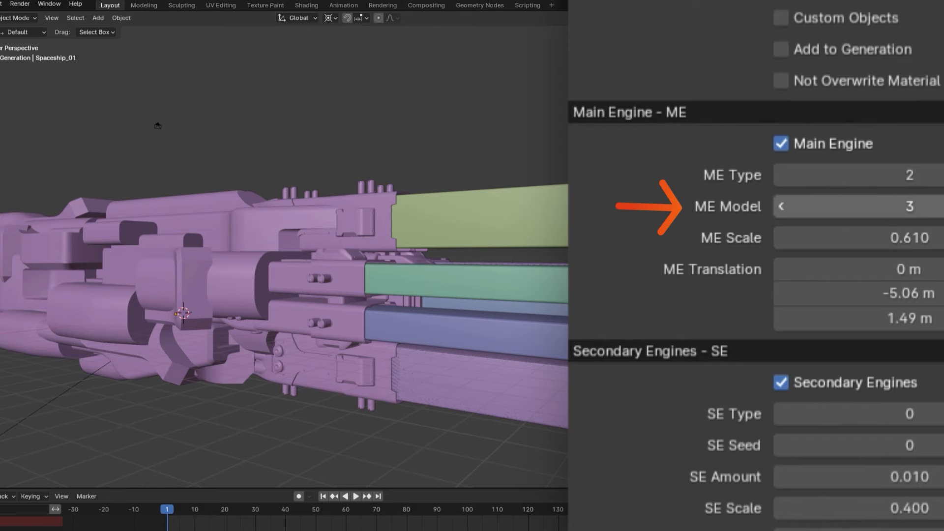
{"action": "left_click", "coordinate": [783, 206]}
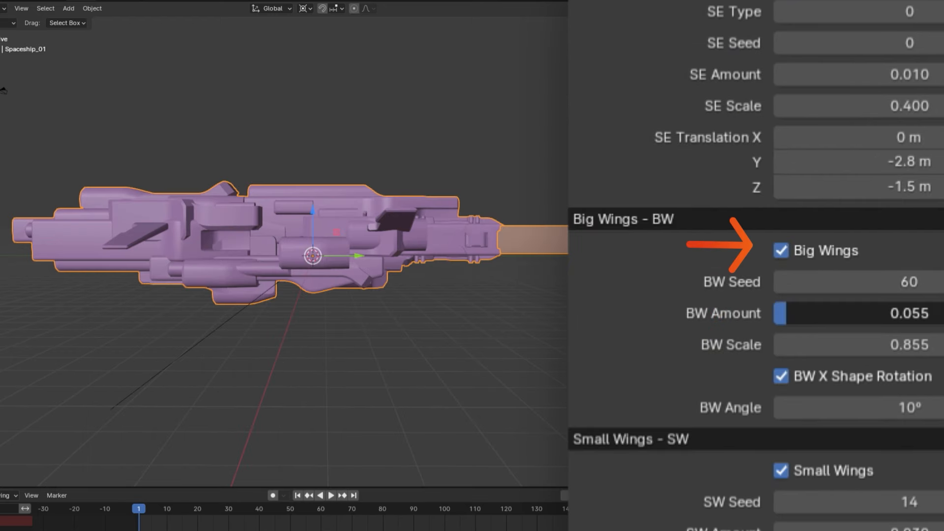
Increase big wings amount and set seed 111, scale 1.285 and angle 0.71°.
{"action": "left_click_drag", "start_coordinate": [789, 314], "coordinate": [810, 313]}
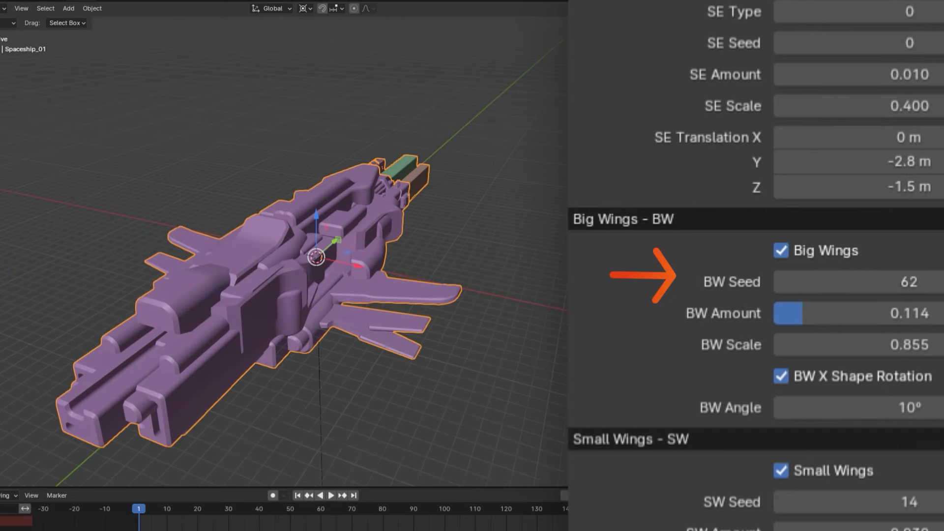
{"action": "left_click_drag", "start_coordinate": [843, 313], "coordinate": [783, 314]}
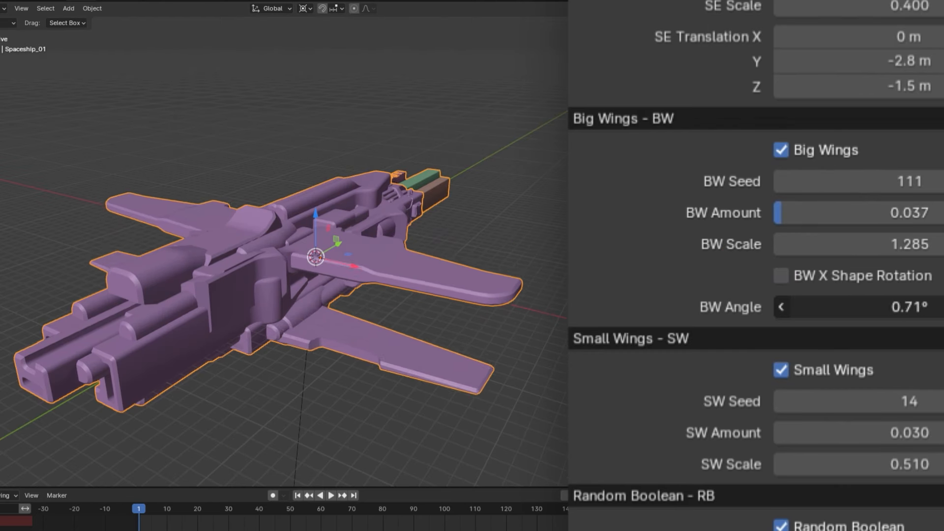
{"action": "left_click", "coordinate": [781, 276]}
{"action": "type", "text": "0.9"}
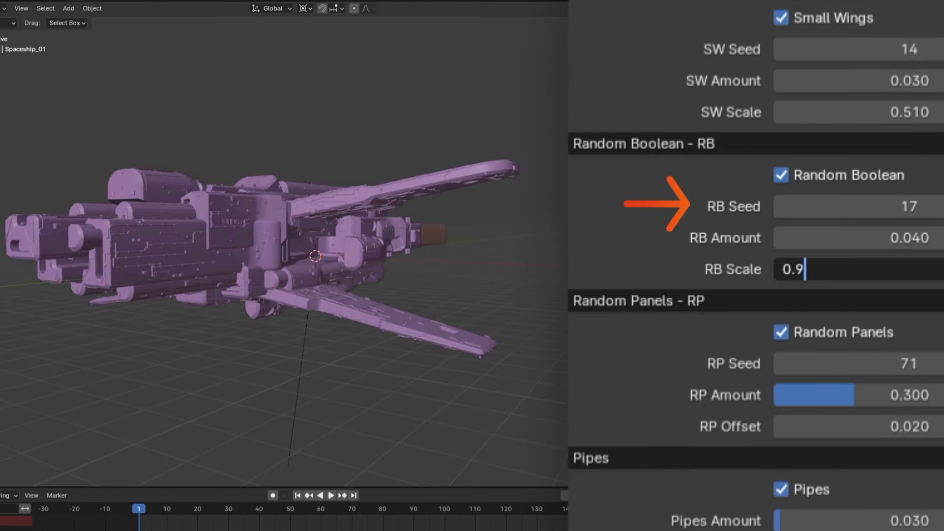
Confirm random boolean scale 0.600, then type 0.9 into the next field.
{"action": "key", "text": "Return"}
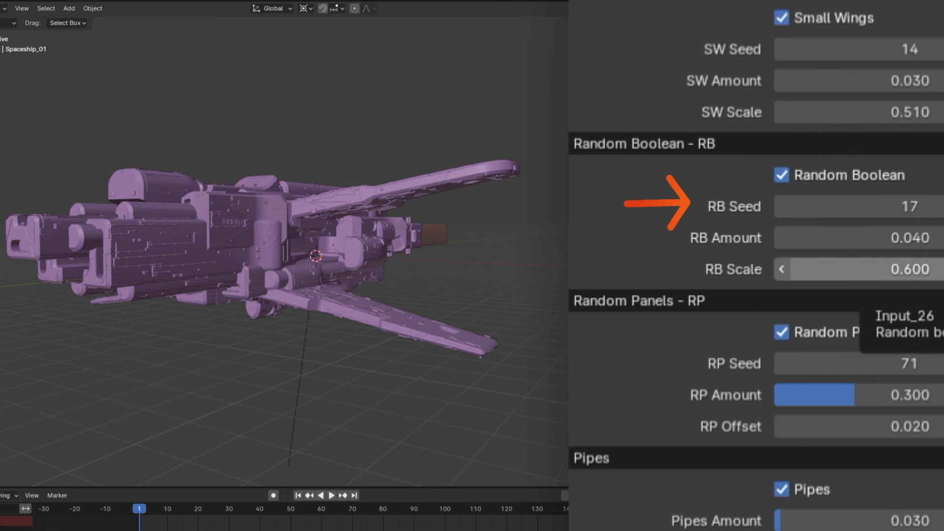
{"action": "type", "text": "0.9"}
{"action": "type", "text": "49"}
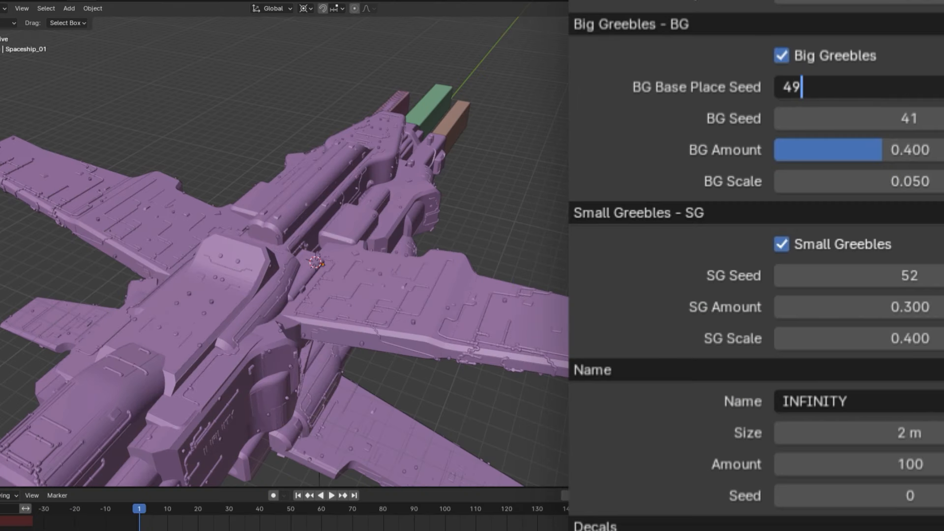
Set big greebles amount to 0.7 and type the ship name JEFF.
{"action": "type", "text": "0.7"}
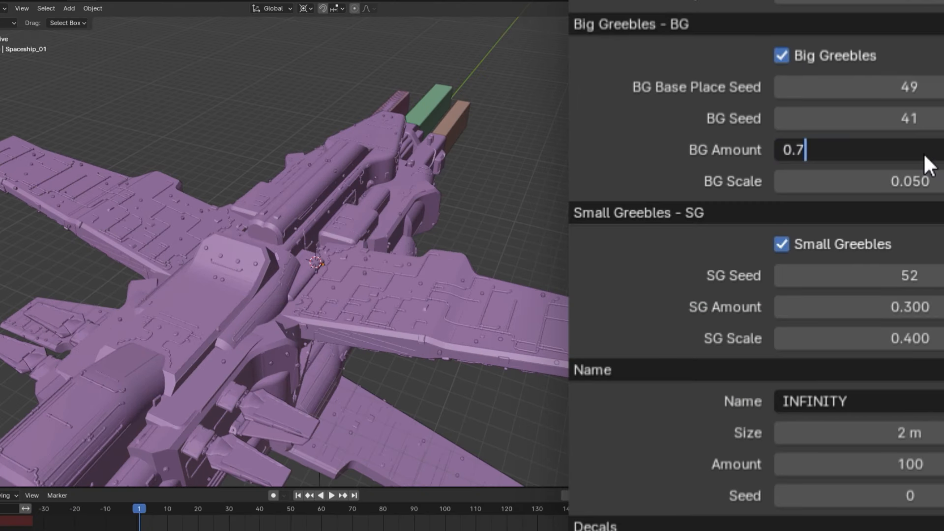
{"action": "key", "text": "Return"}
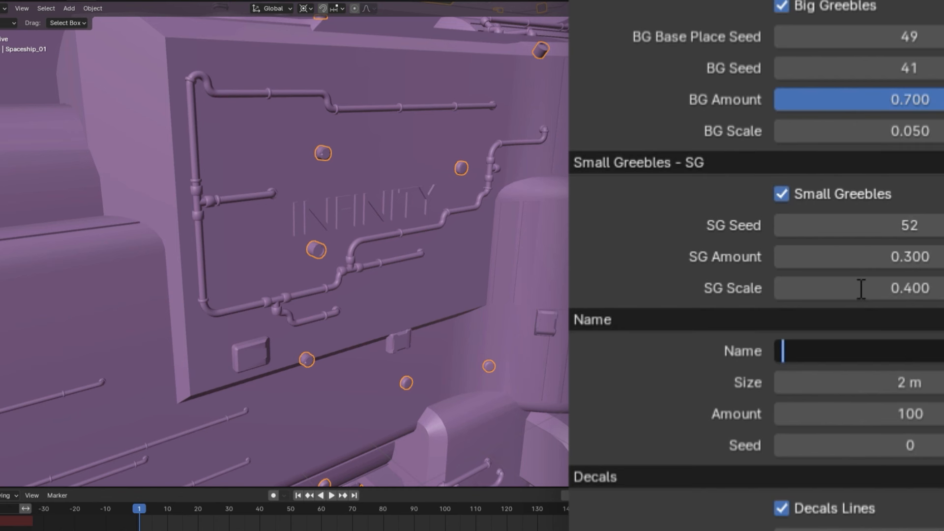
{"action": "type", "text": "JEFF"}
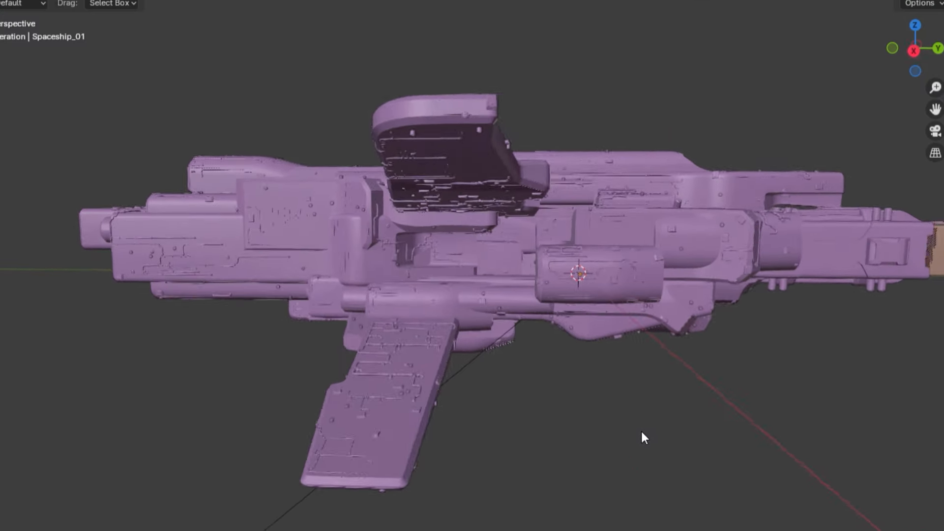
Orbit the view around the solid-shaded spaceship.
{"action": "left_click_drag", "start_coordinate": [644, 440], "coordinate": [572, 471]}
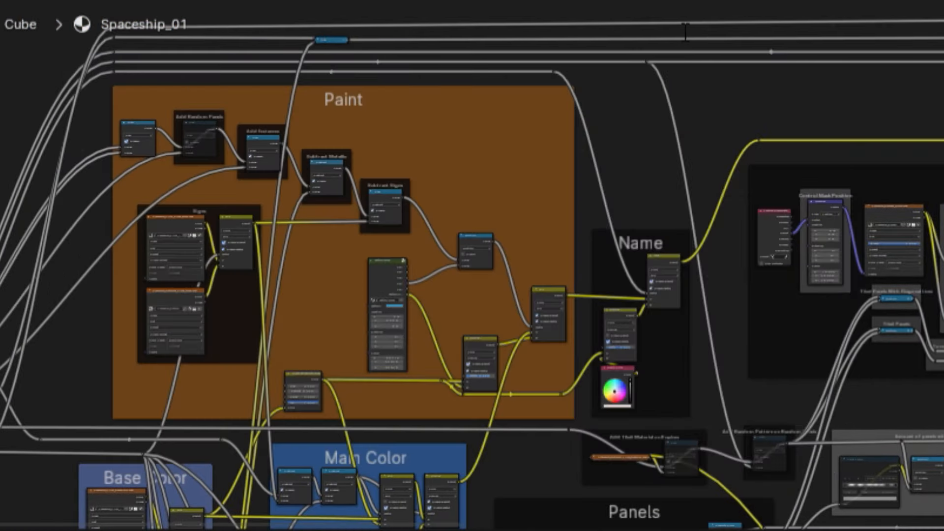
{"action": "mouse_move", "coordinate": [733, 102]}
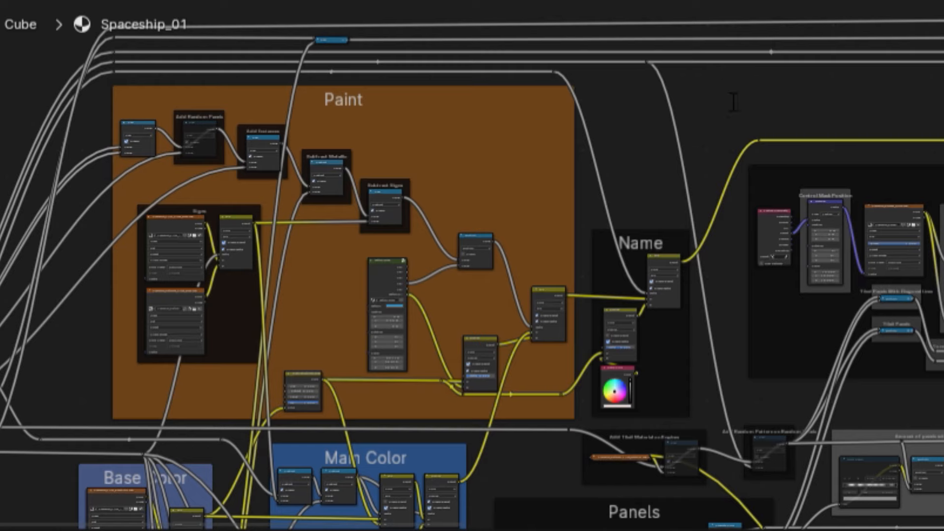
{"action": "mouse_move", "coordinate": [571, 81]}
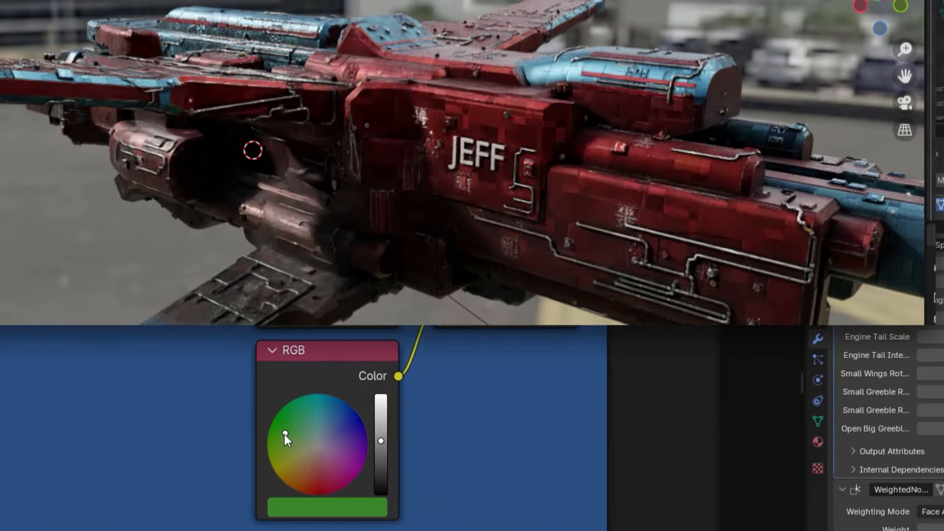
Shift the main paint colour from green to grey on the RGB colour wheel.
{"action": "left_click_drag", "start_coordinate": [286, 439], "coordinate": [318, 443]}
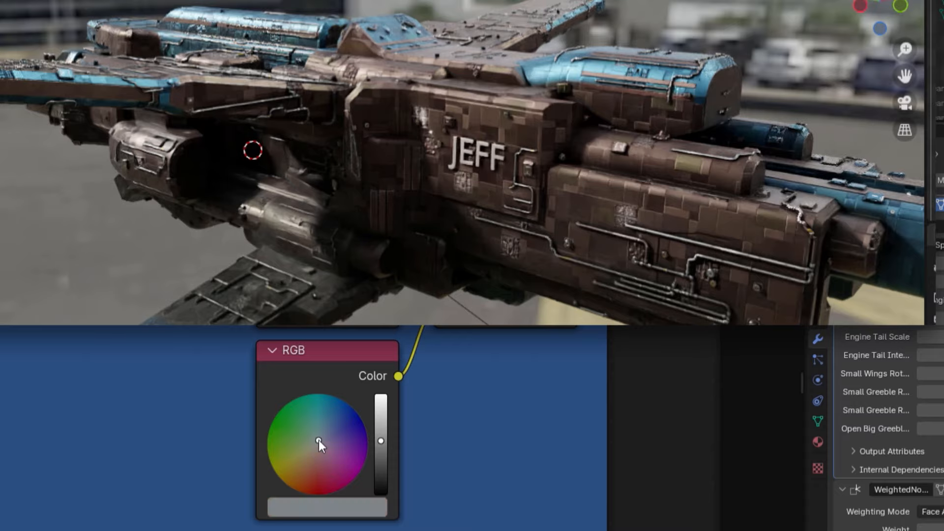
{"action": "left_click_drag", "start_coordinate": [380, 440], "coordinate": [380, 422]}
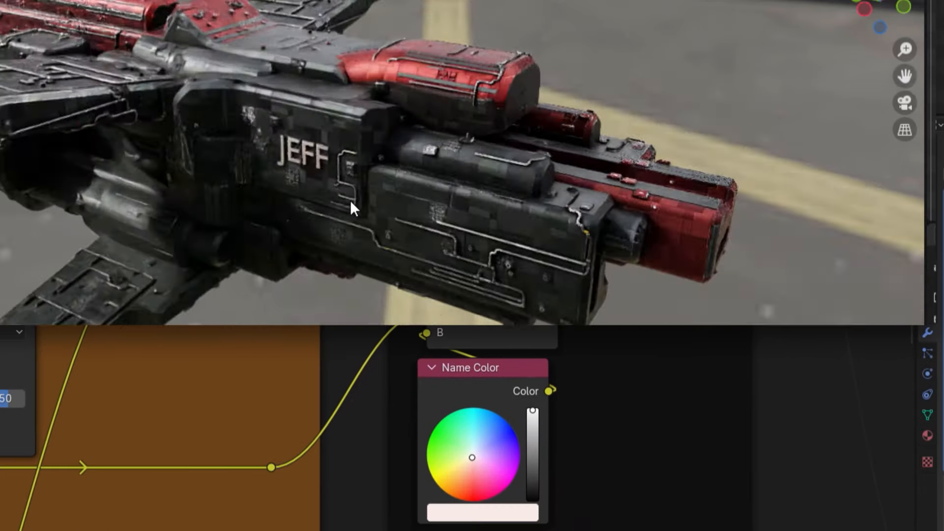
{"action": "left_click", "coordinate": [469, 498]}
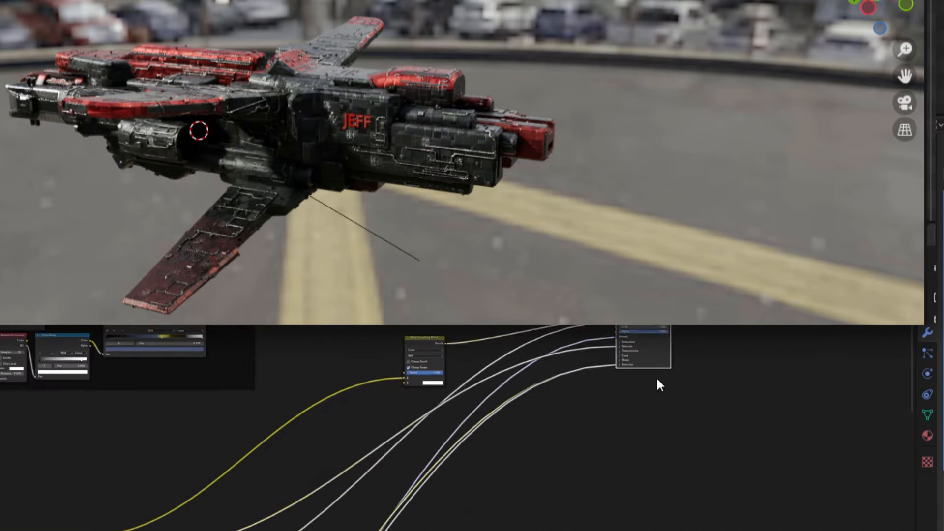
Add a Multiply Math node feeding Roughness and set the multiply value to 1.100.
{"action": "type", "text": "m"}
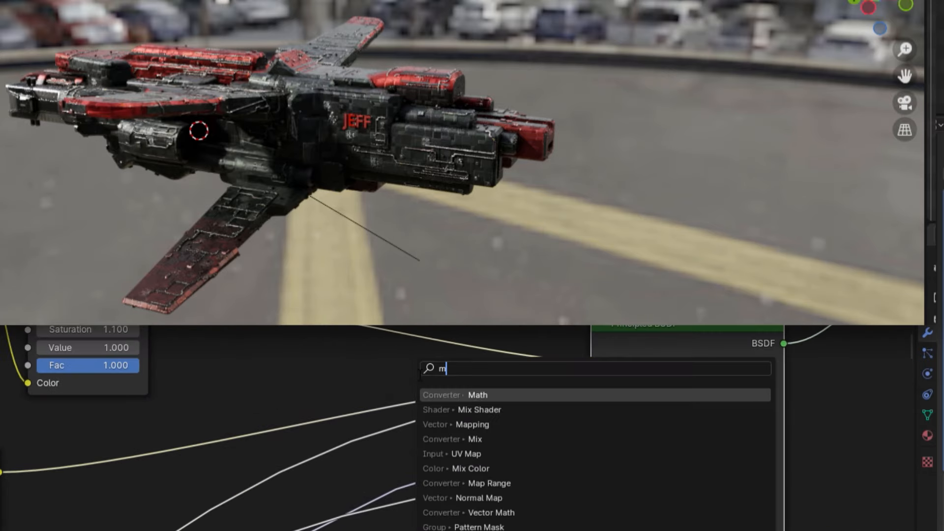
{"action": "left_click", "coordinate": [477, 395]}
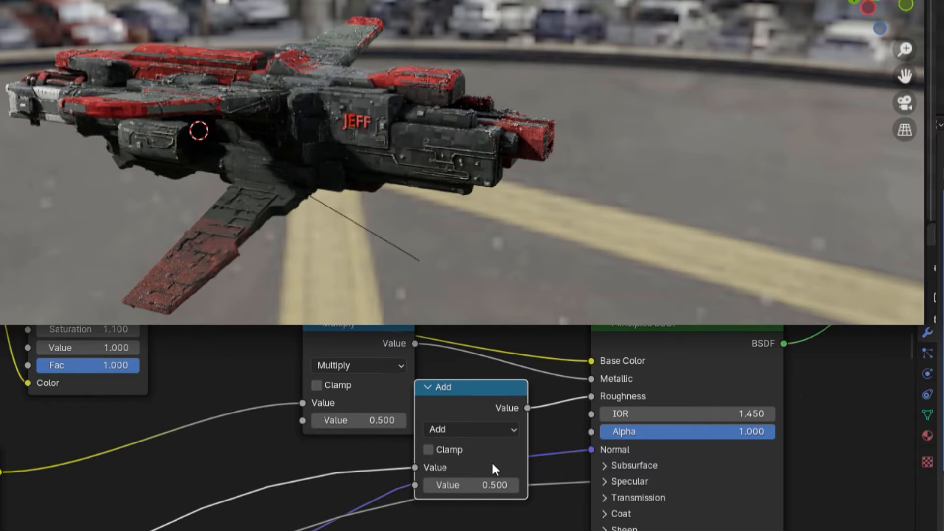
{"action": "left_click", "coordinate": [471, 430]}
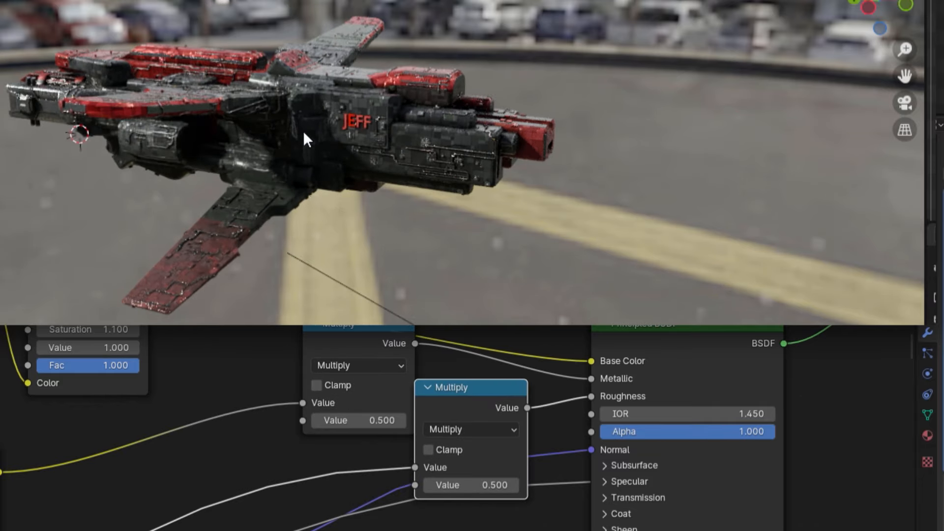
{"action": "left_click_drag", "start_coordinate": [302, 139], "coordinate": [255, 115]}
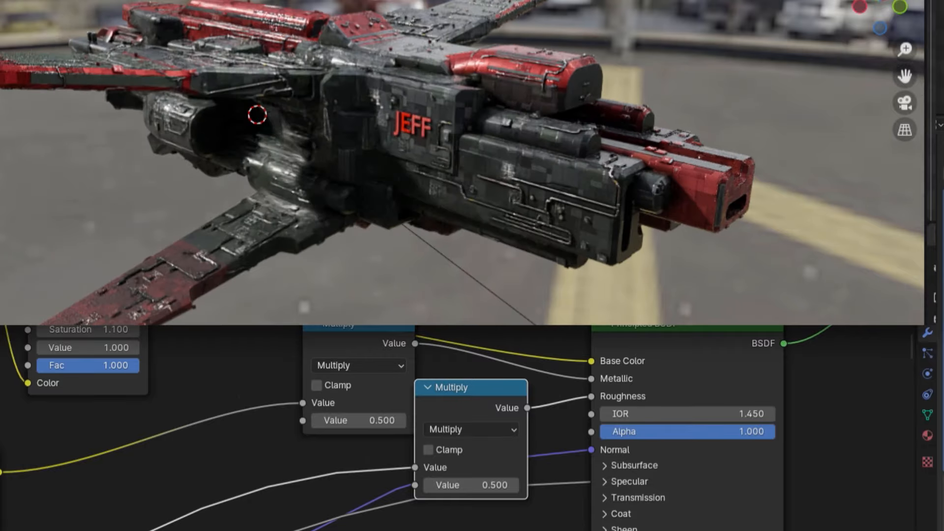
{"action": "type", "text": "1.100"}
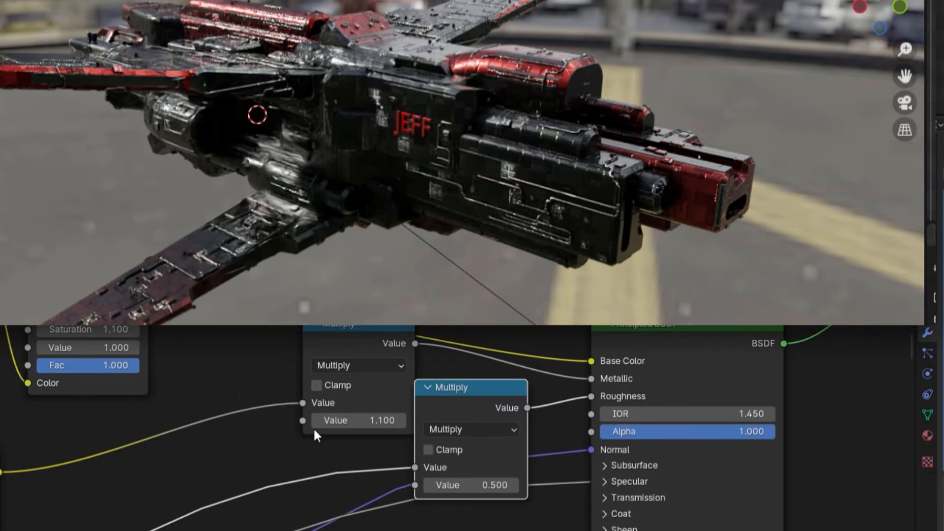
{"action": "left_click_drag", "start_coordinate": [358, 420], "coordinate": [404, 420]}
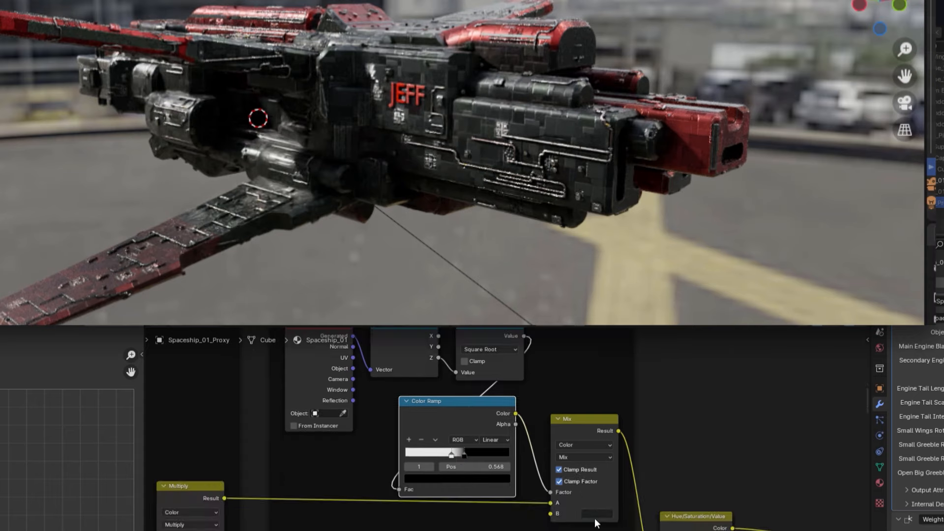
Adjust the proxy's Color Ramp stop to position 0.548 to blend the paint colours.
{"action": "left_click", "coordinate": [595, 514]}
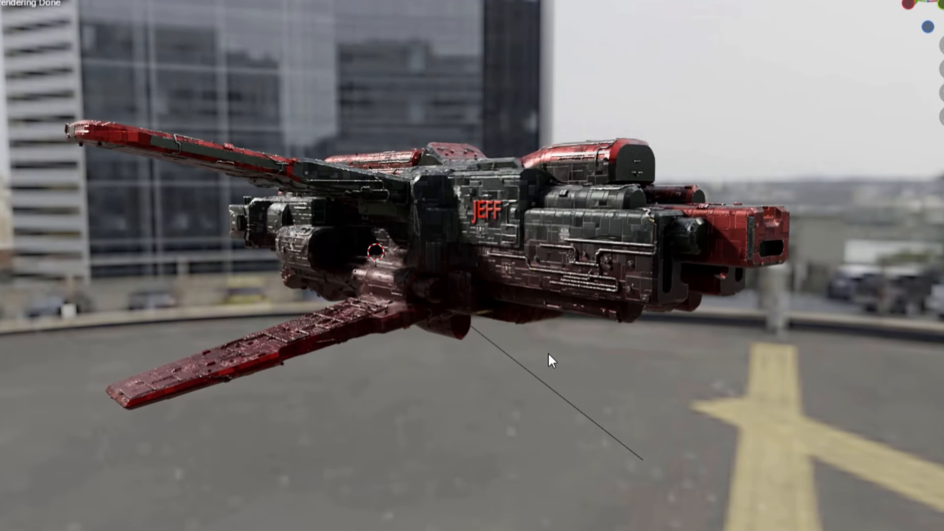
{"action": "mouse_move", "coordinate": [572, 435]}
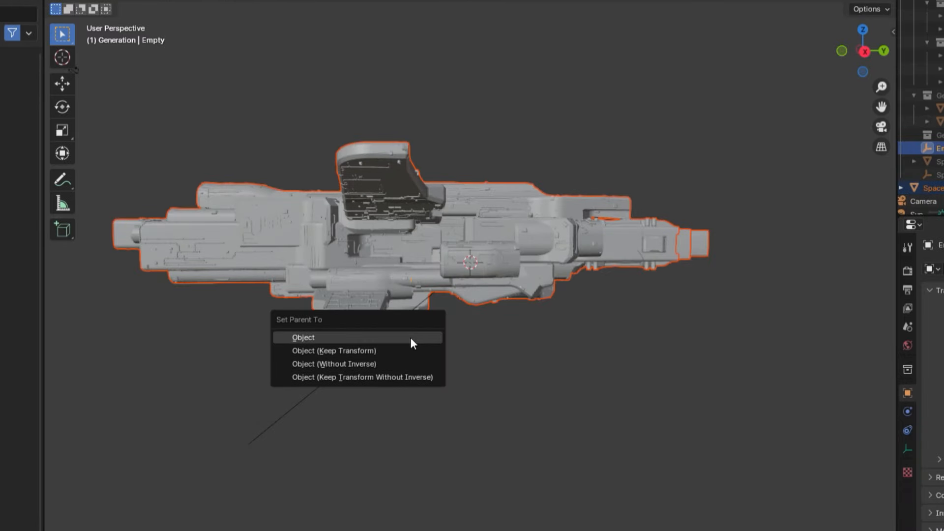
Parent the JEFF spaceship to the Empty using Object parenting.
{"action": "left_click", "coordinate": [303, 337]}
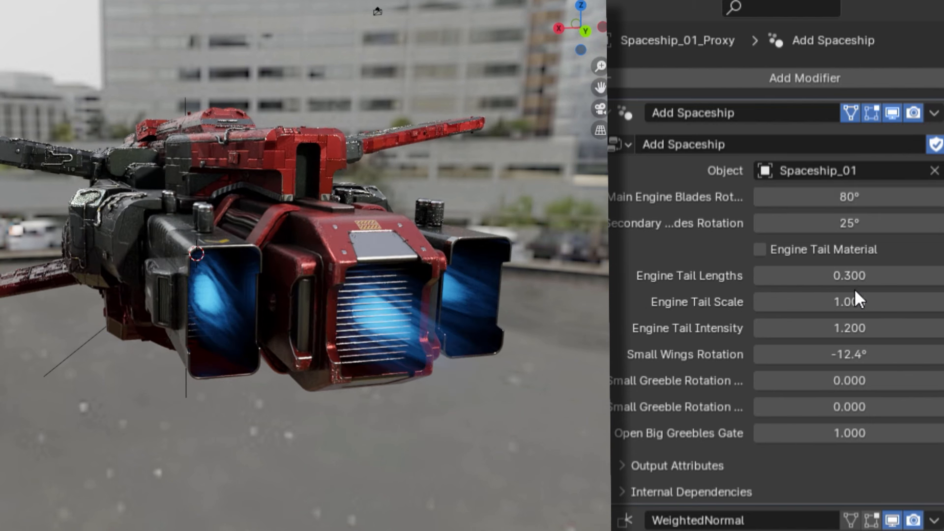
Select the Engine Tail Lengths field in the Add Spaceship modifier to enter a new value.
{"action": "left_click", "coordinate": [850, 276]}
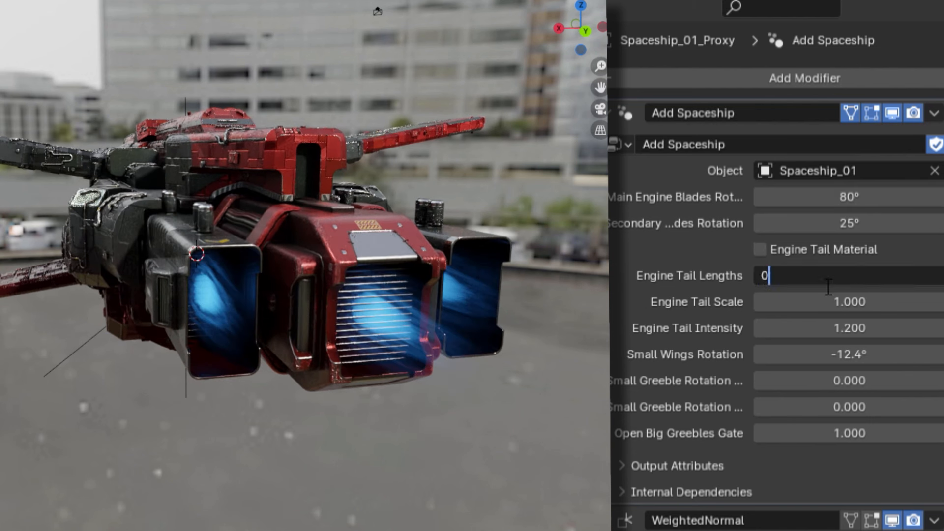